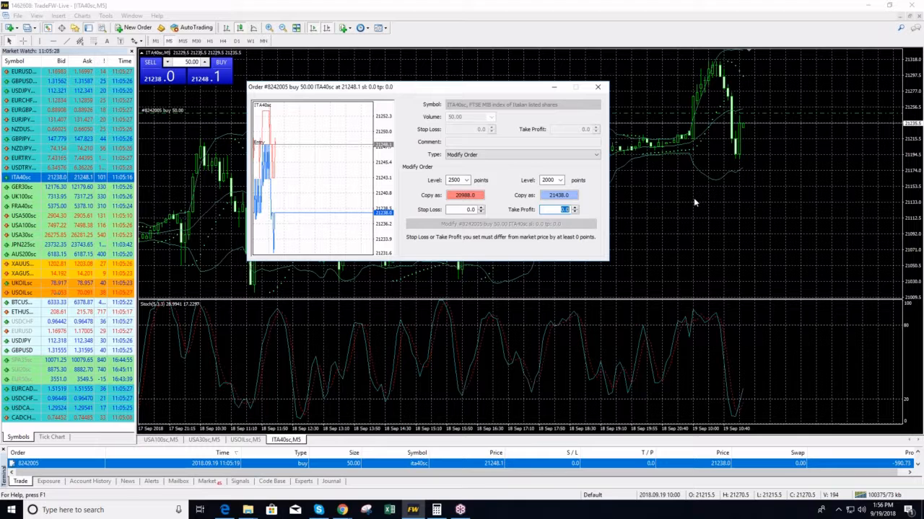
# Step: Give the open ITA40sc buy order a 21315.0 take-profit and apply the modification
pyautogui.write('21.0')
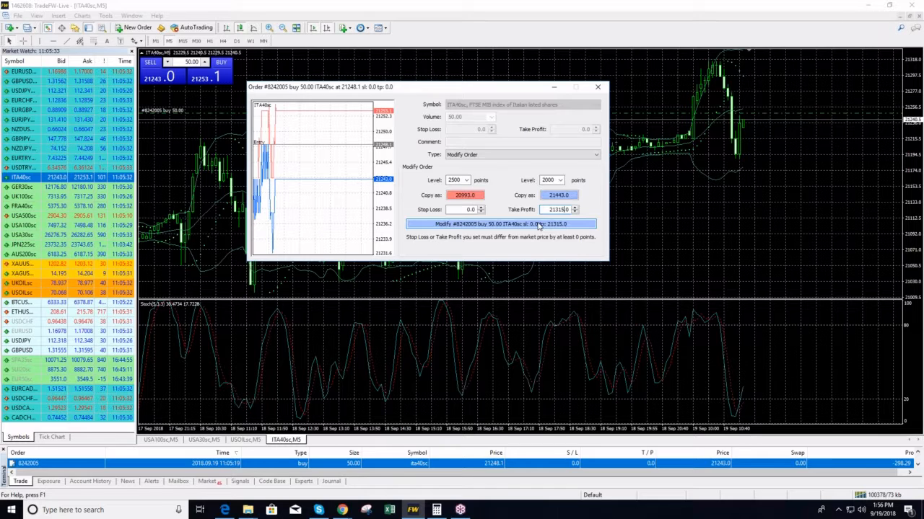
pyautogui.click(500, 223)
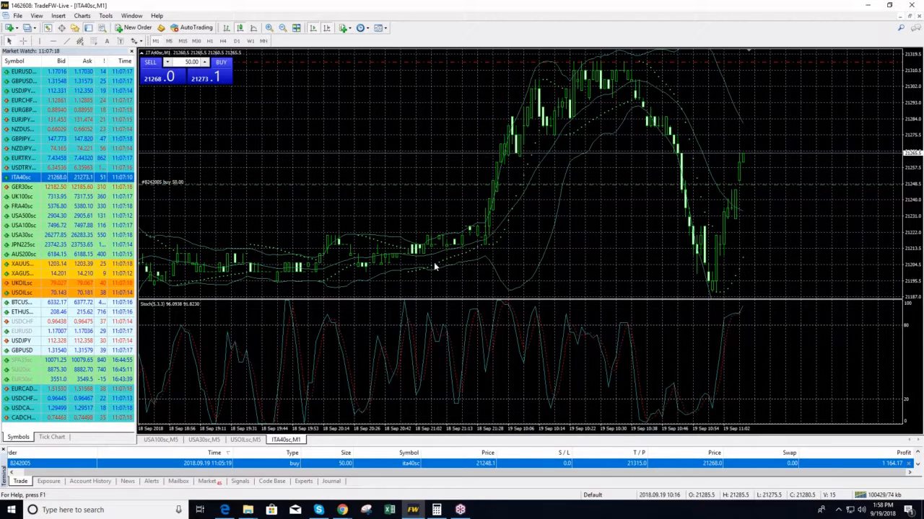
# Step: Load the GER30sc one-minute chart from Market Watch
pyautogui.click(22, 186)
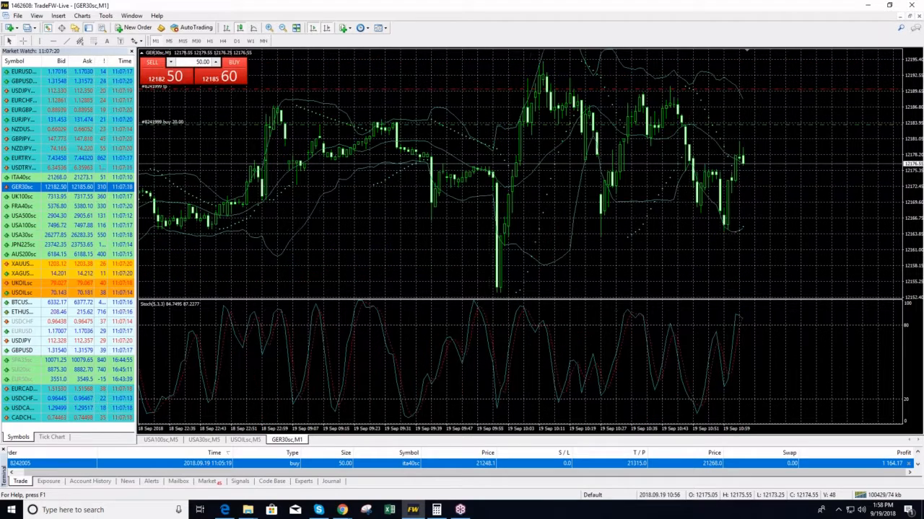